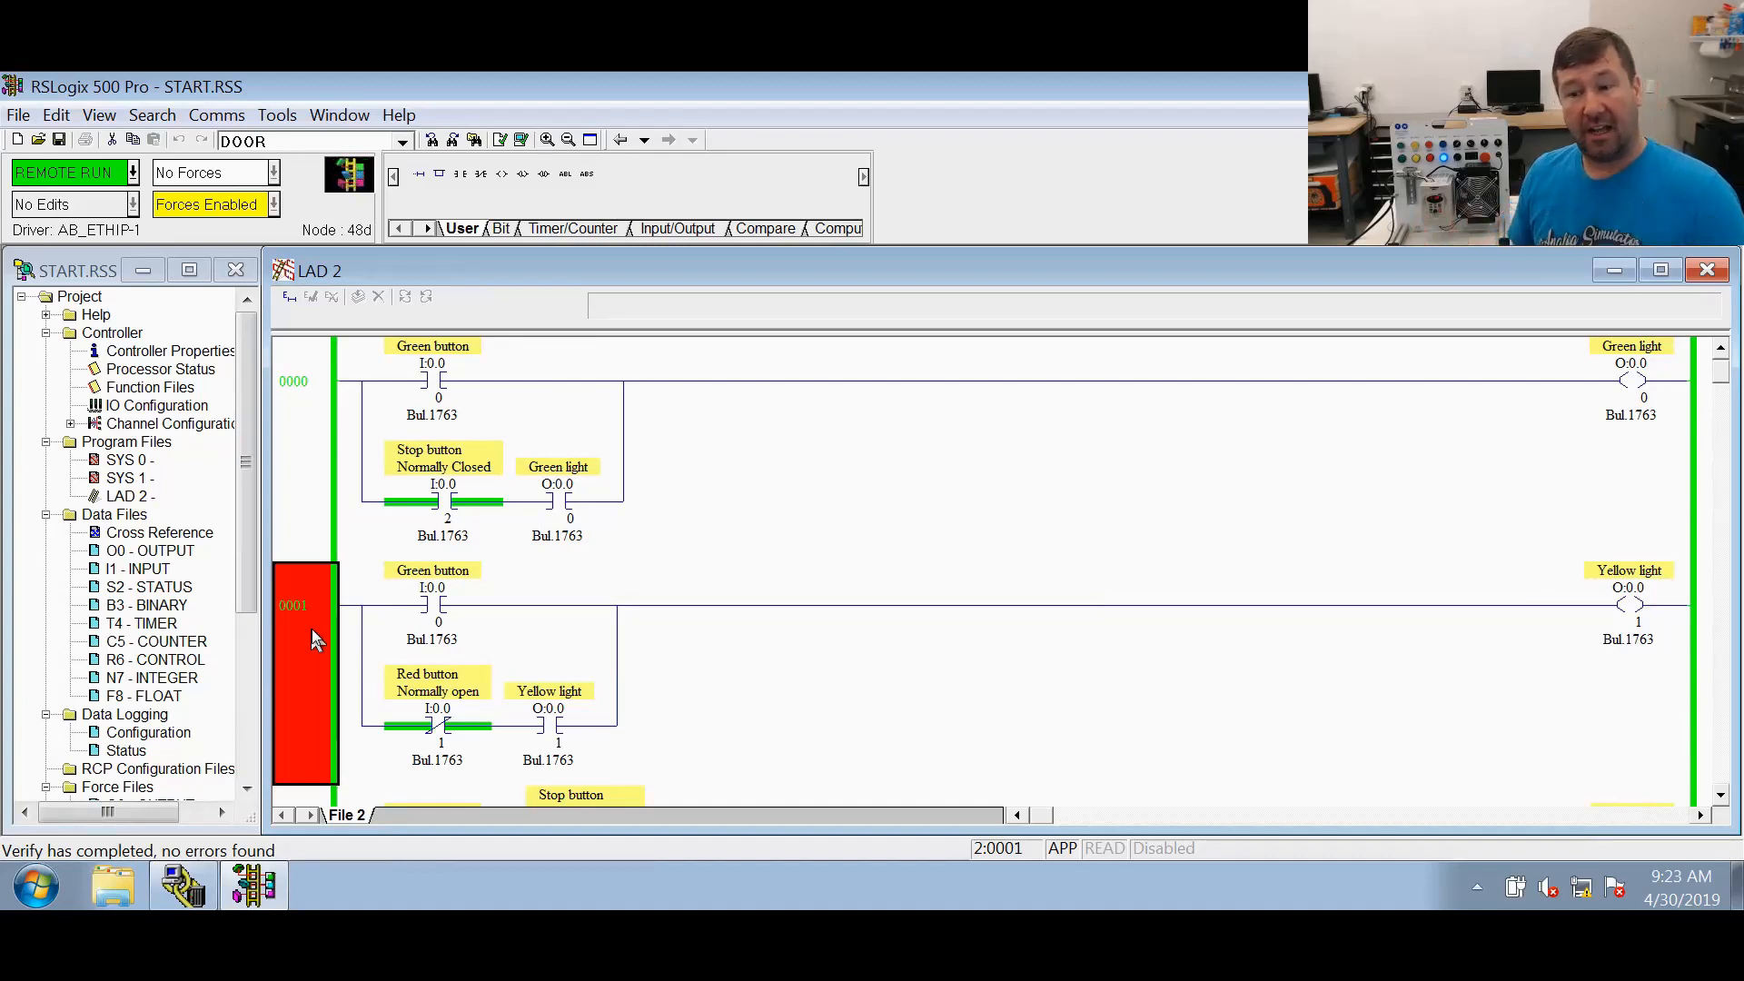
- Load the MicroLogix 1100 instruction set reference manual (1763-RM001) in Chrome
scroll(down, 3)
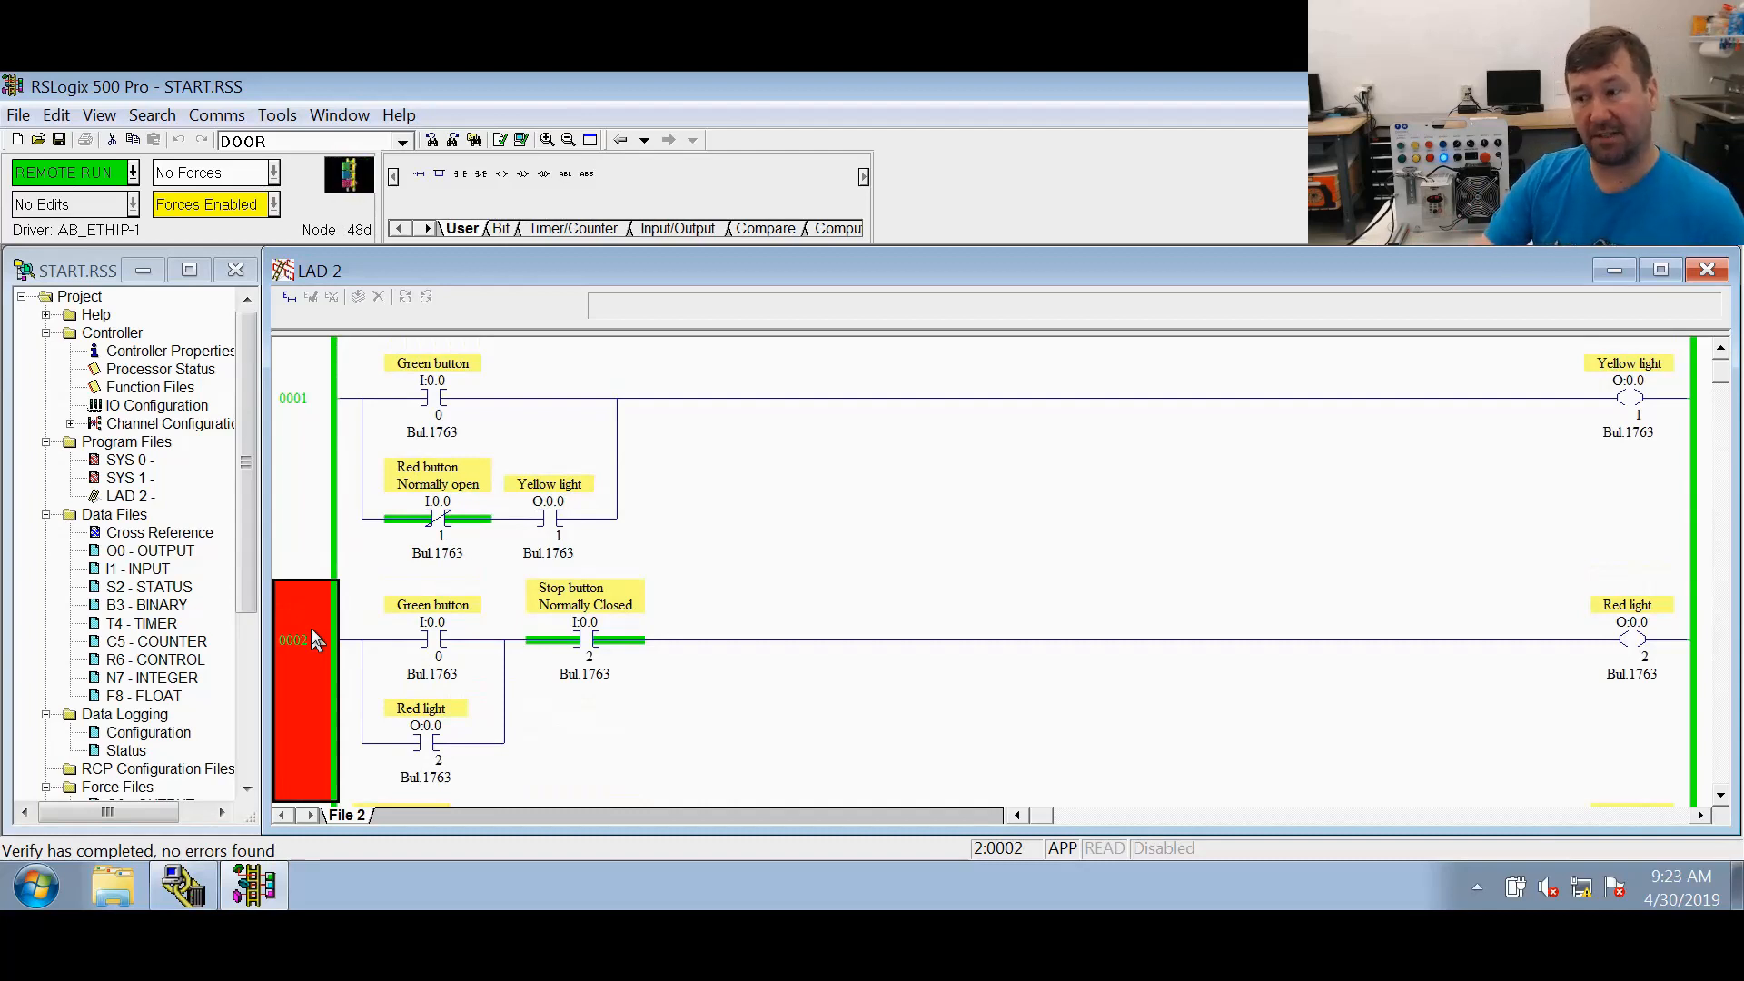
scroll(down, 3)
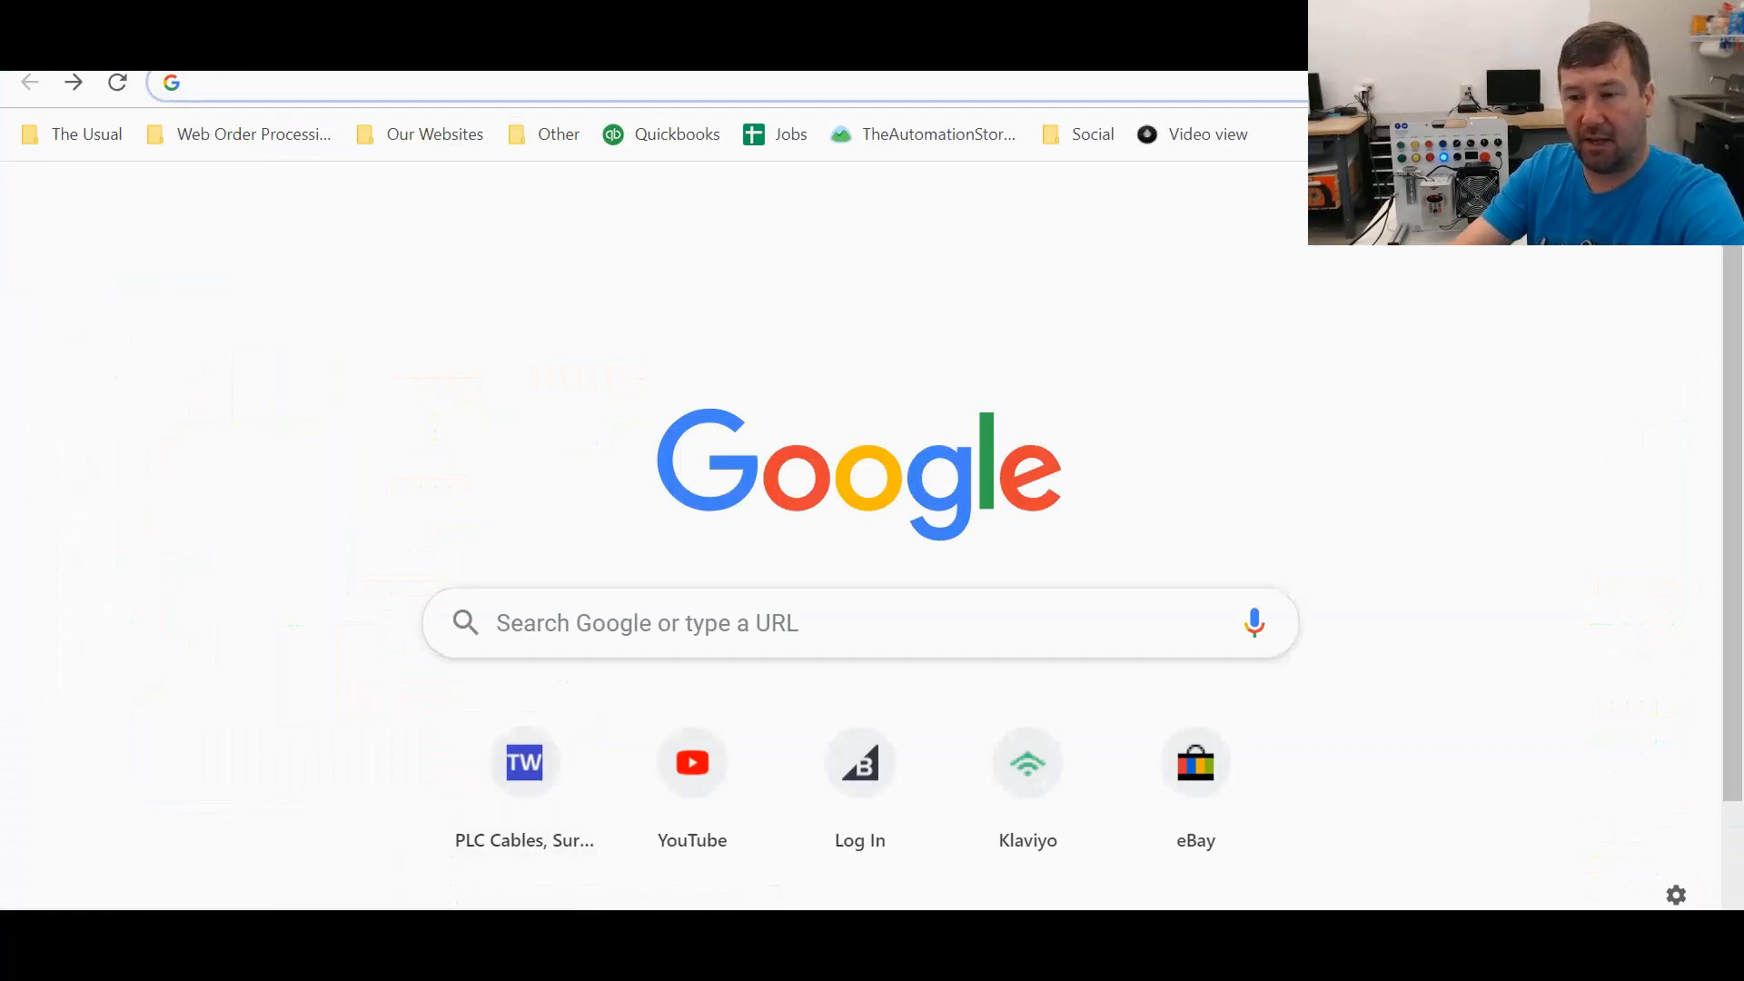
text(microl)
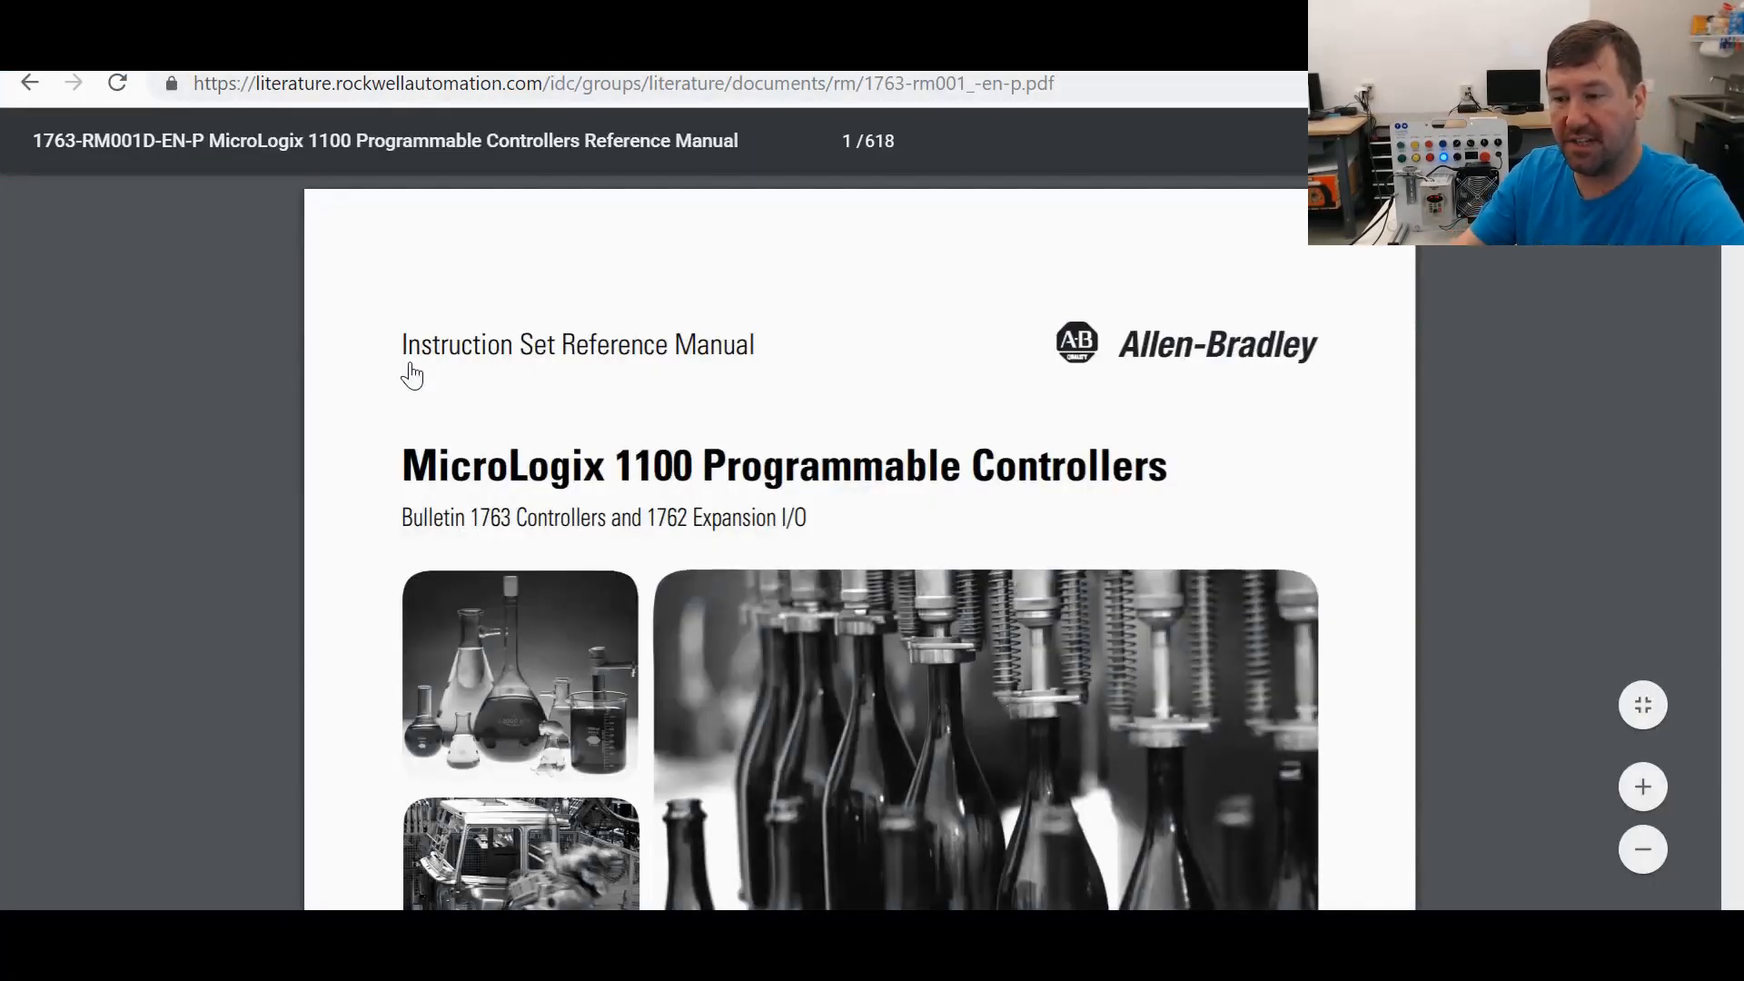
- Search 'ote', jump to OTE - Output Energize and highlight its reset-conditions passage
text(ote)
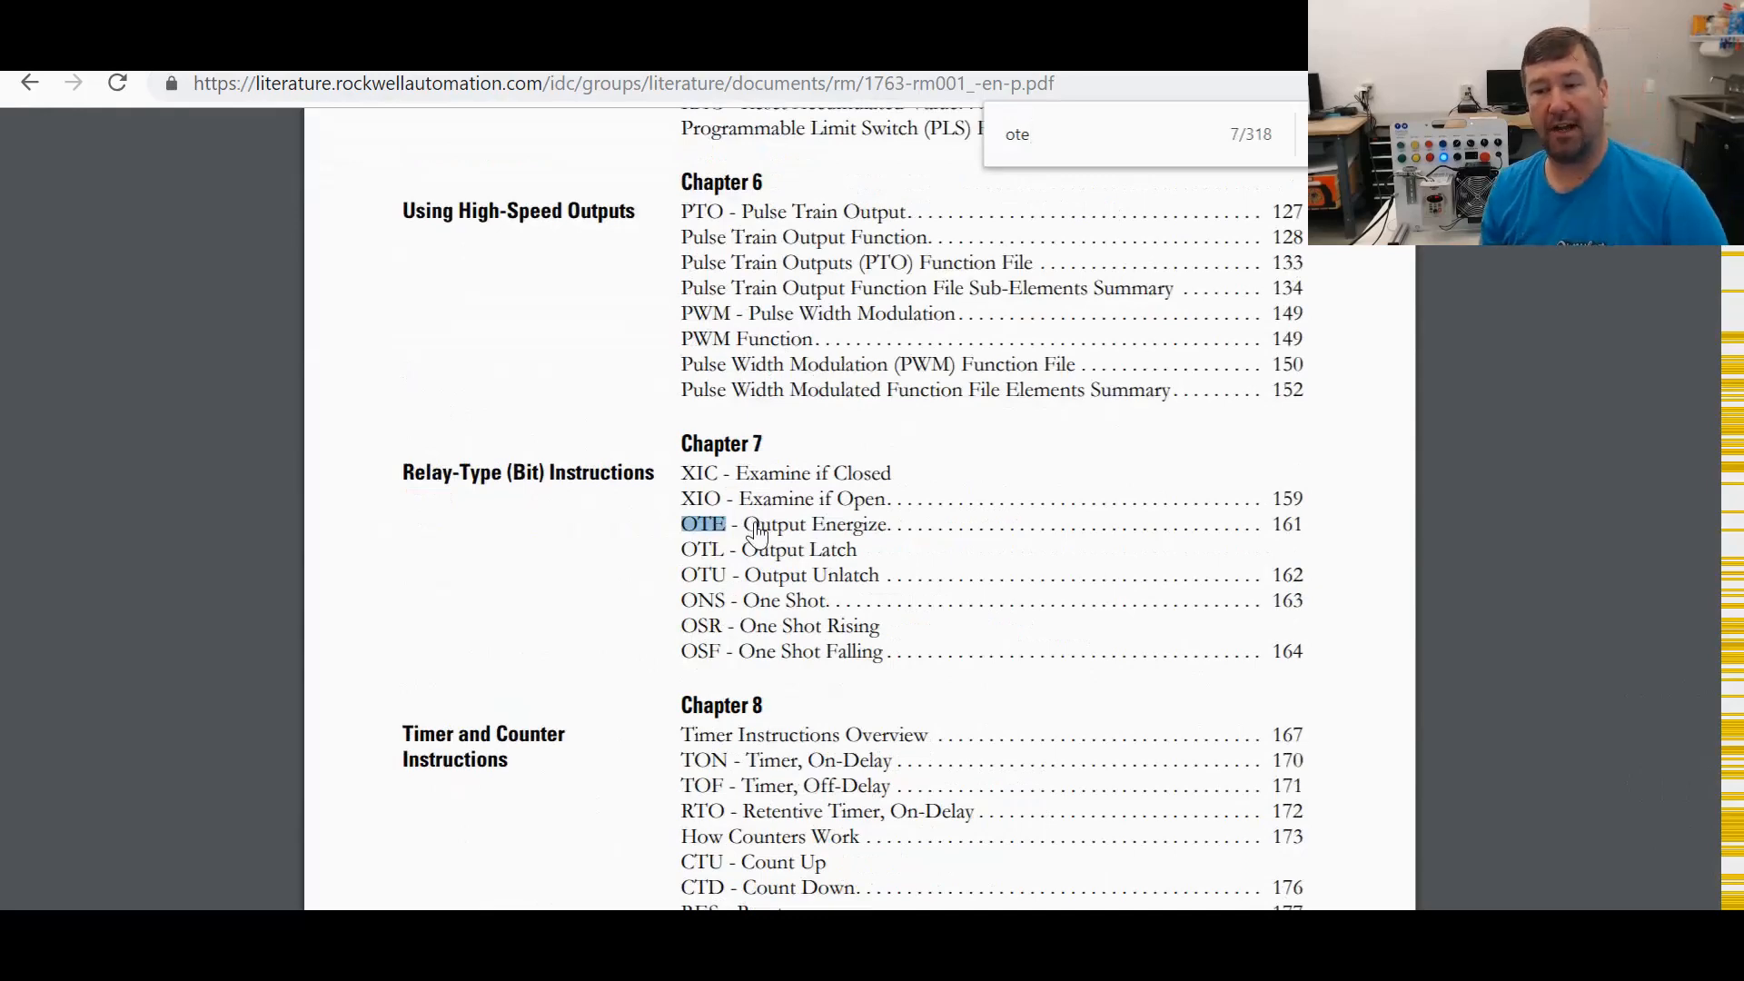
click(703, 523)
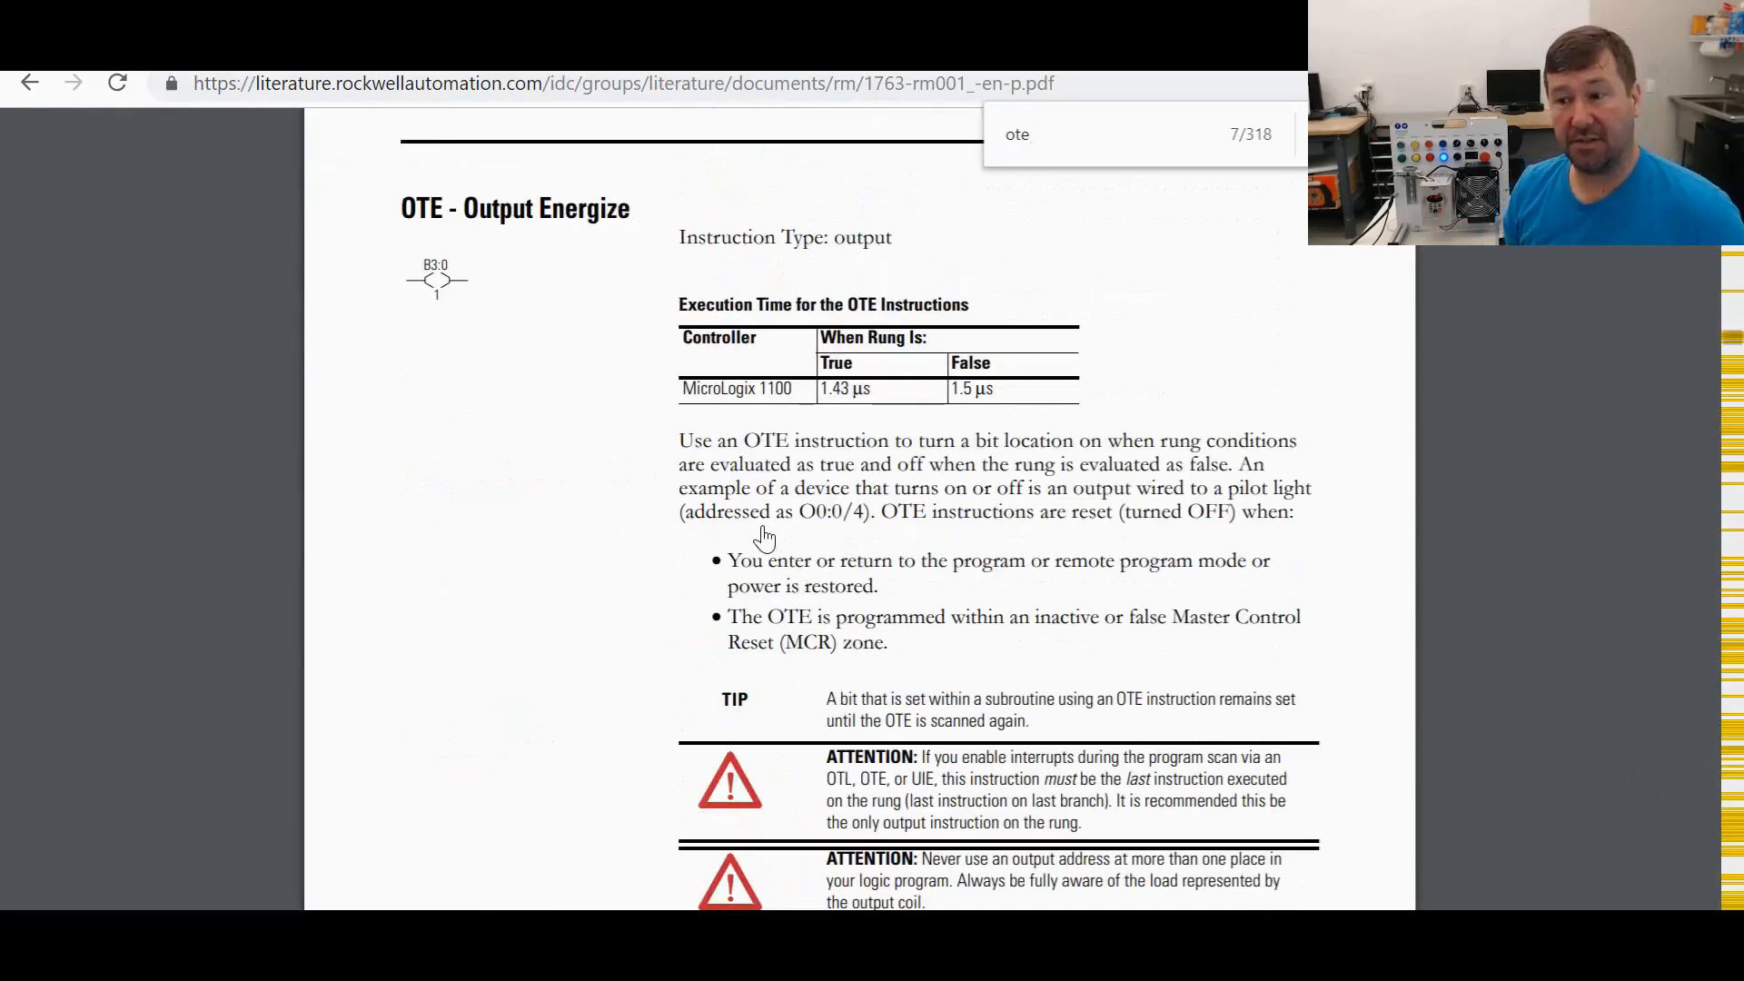
drag(880, 512, 1291, 512)
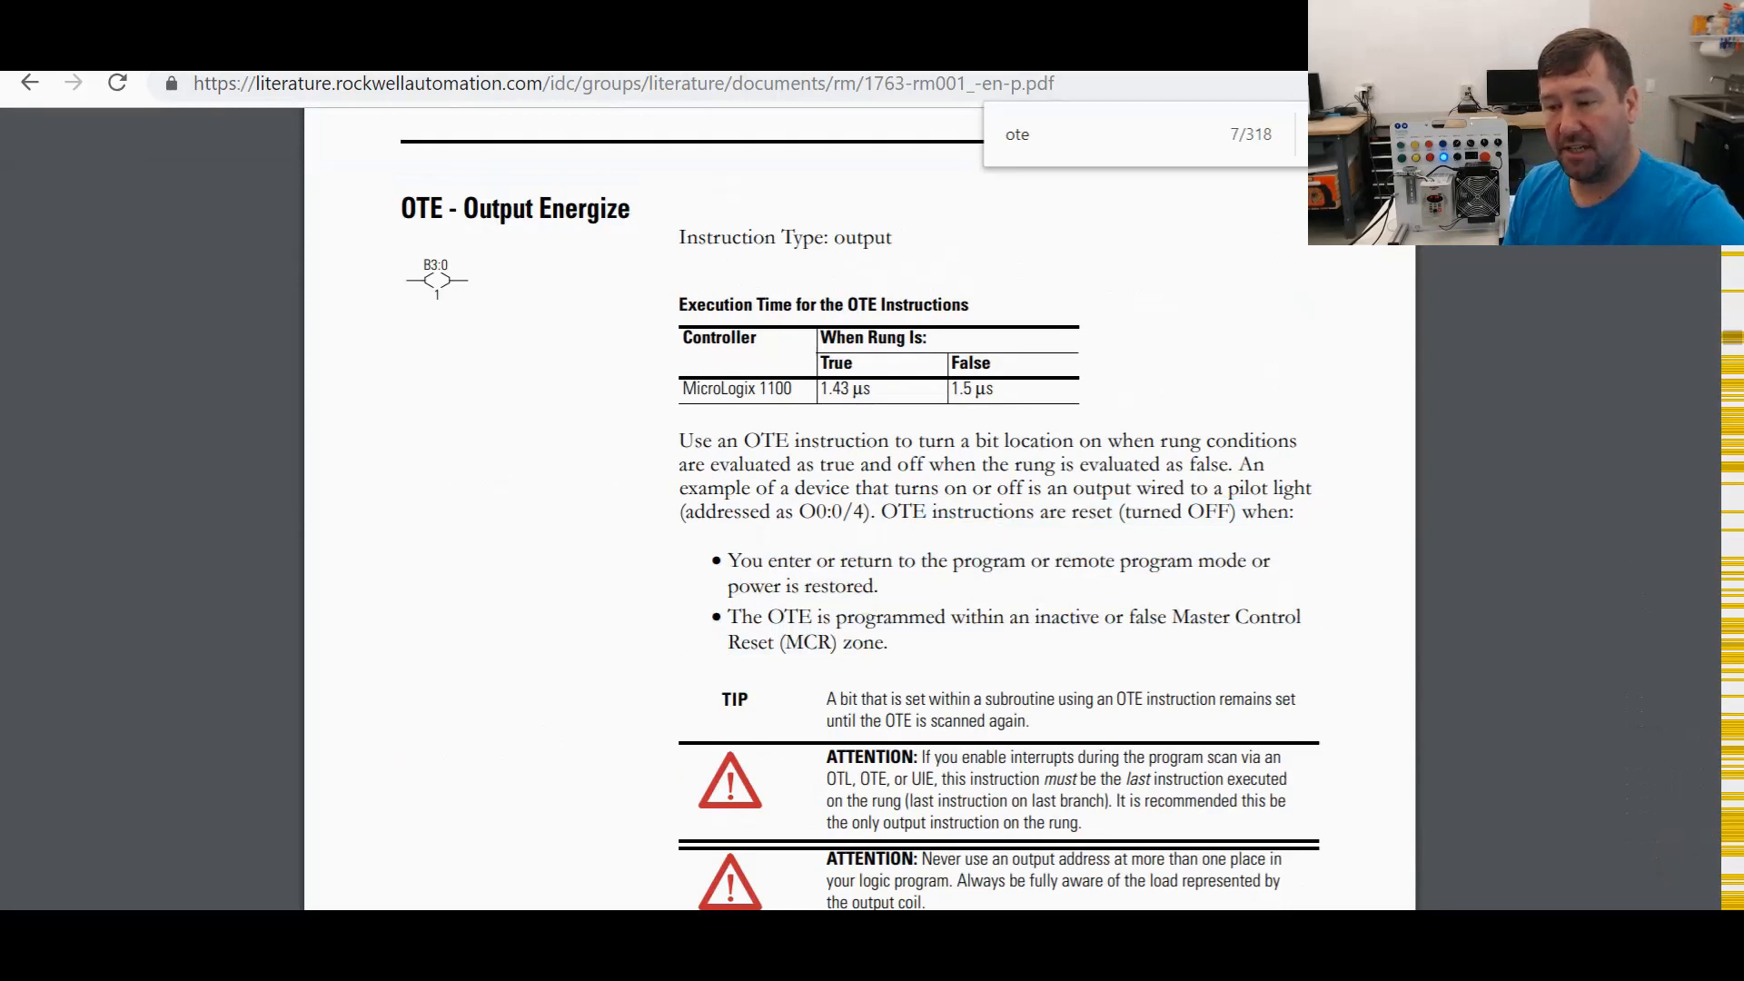
drag(879, 512, 950, 615)
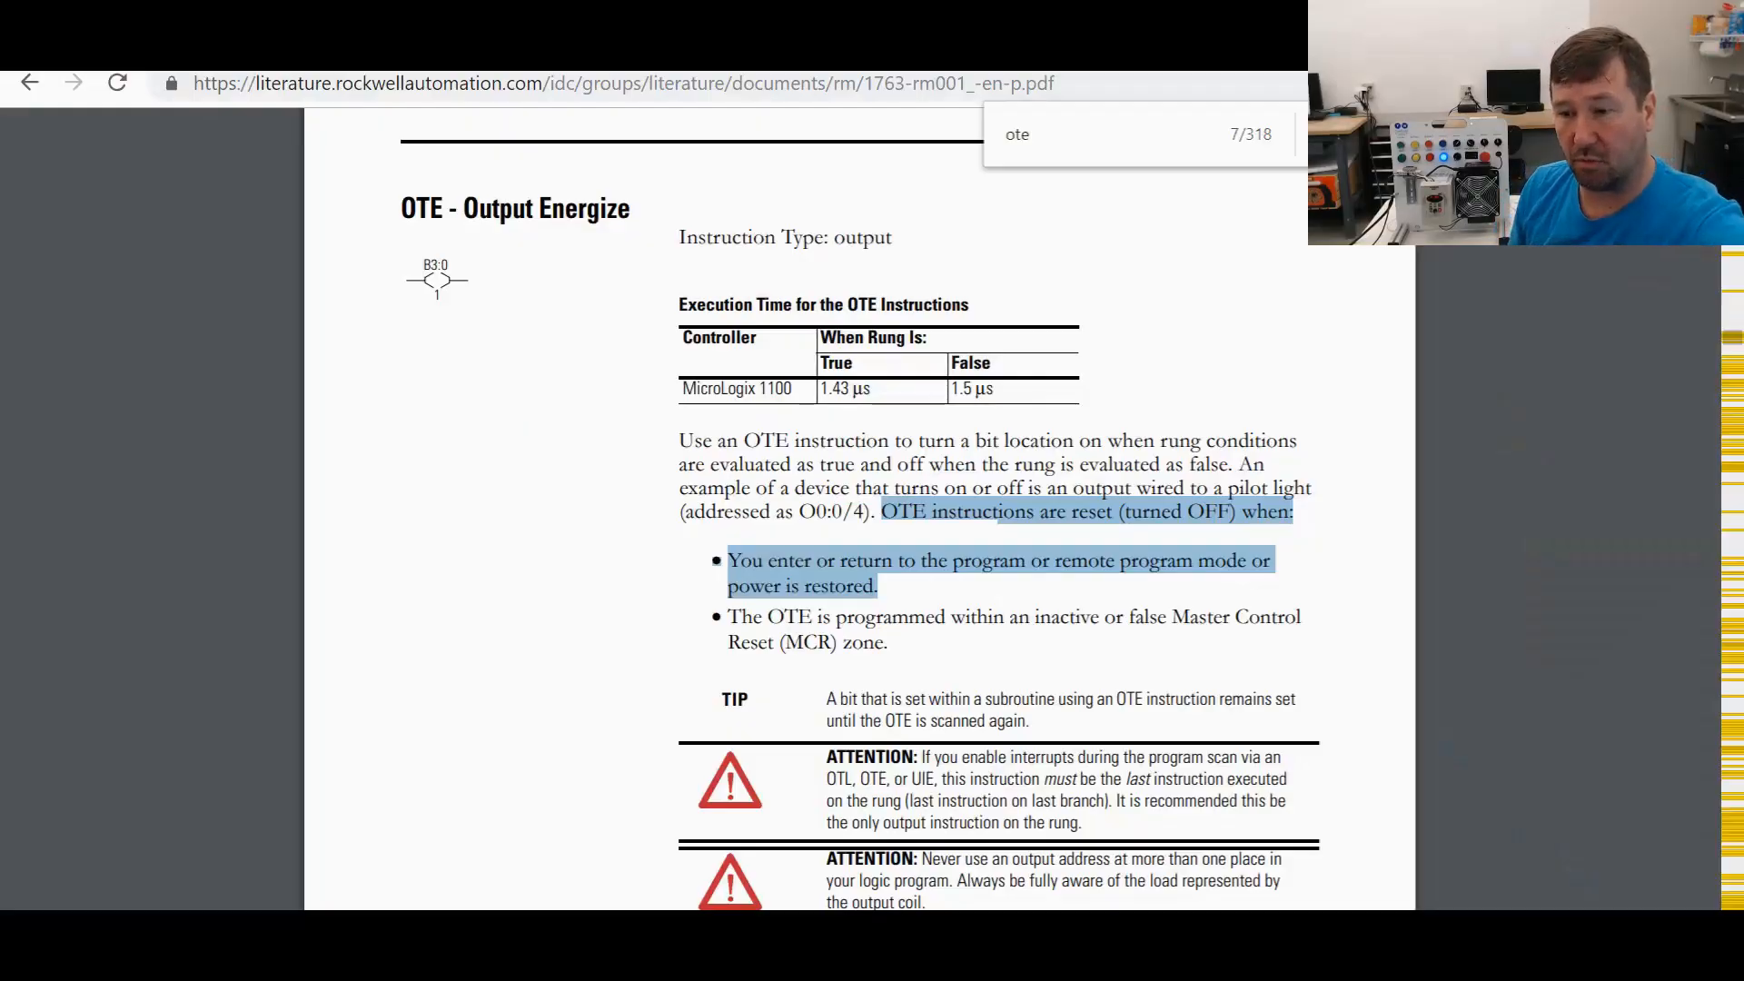
- Scroll to the OTL/OTU latching-output page and mark its power-loss attention note
scroll(down, 3)
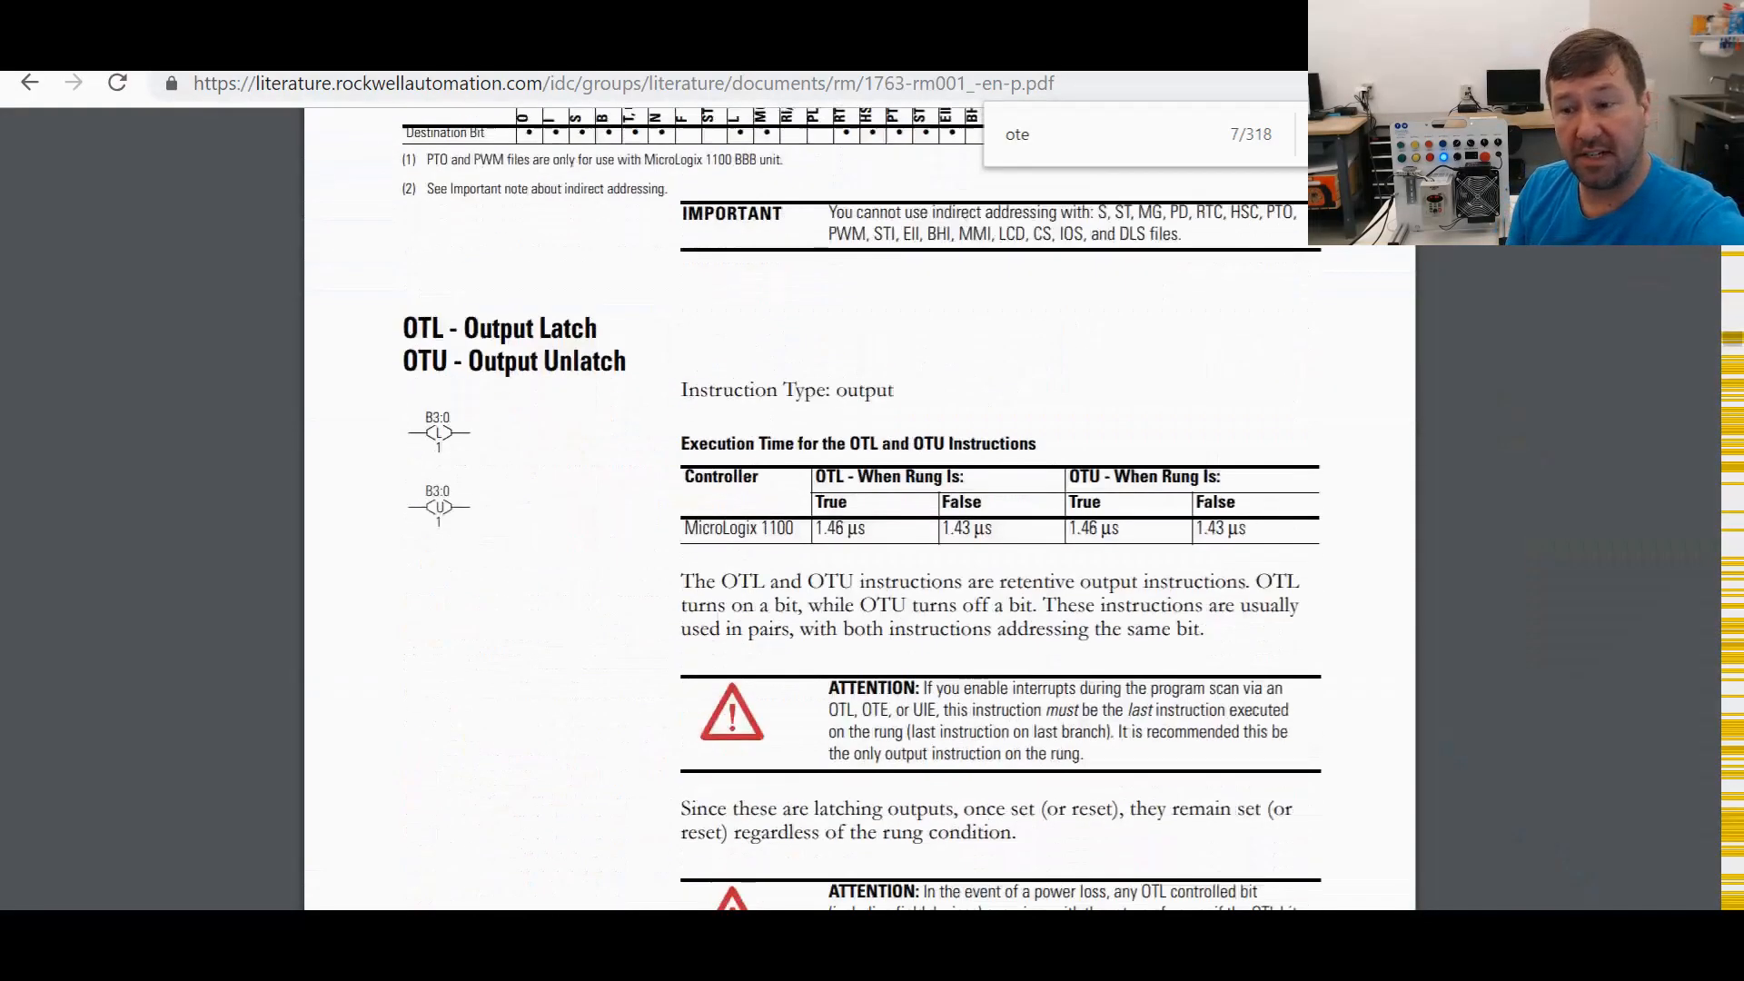
scroll(down, 3)
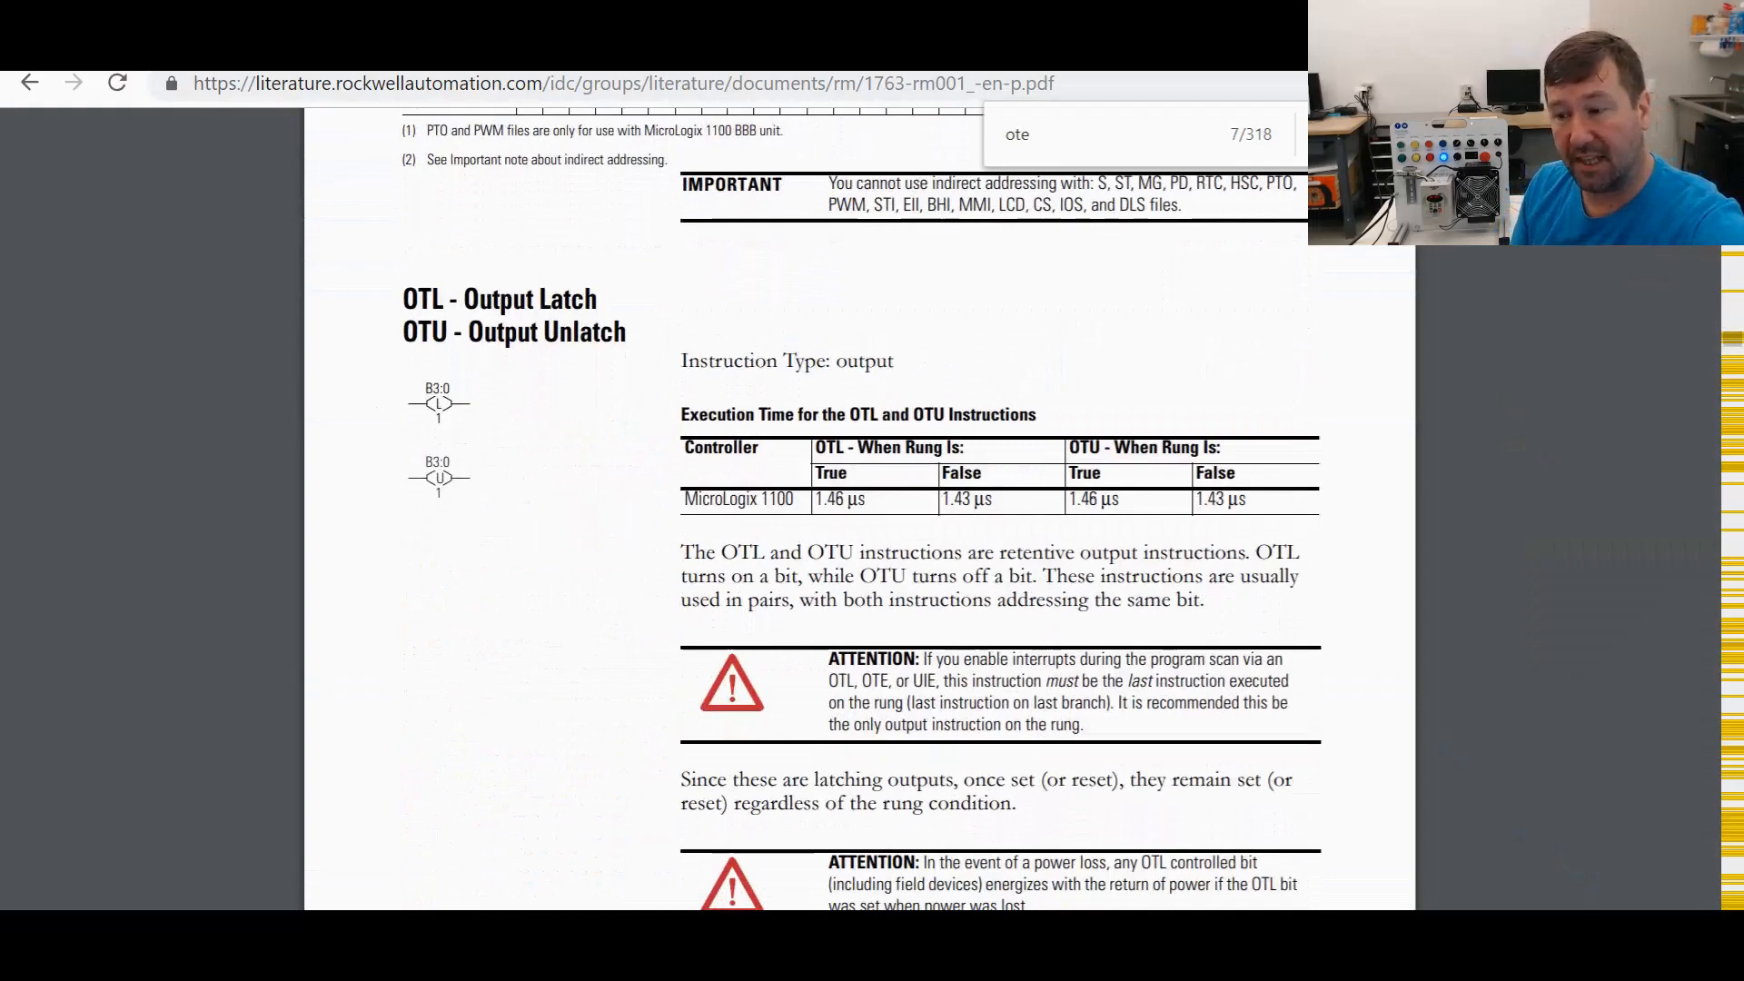
scroll(down, 3)
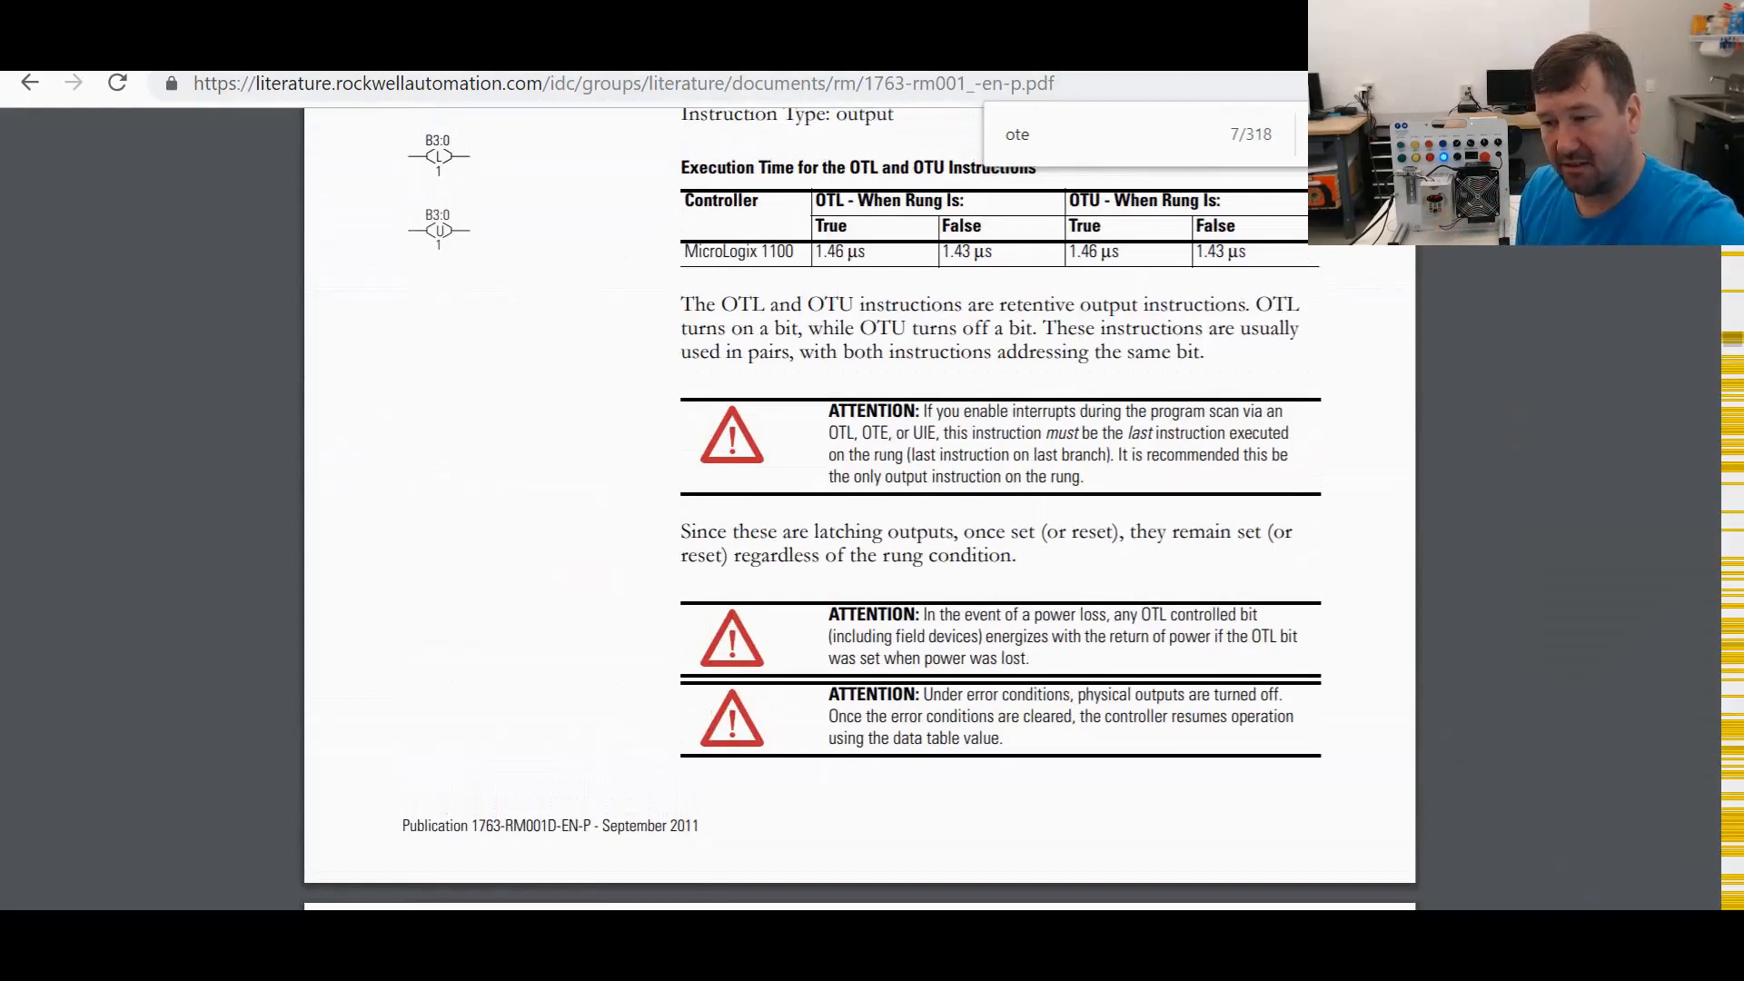
drag(921, 614, 1029, 658)
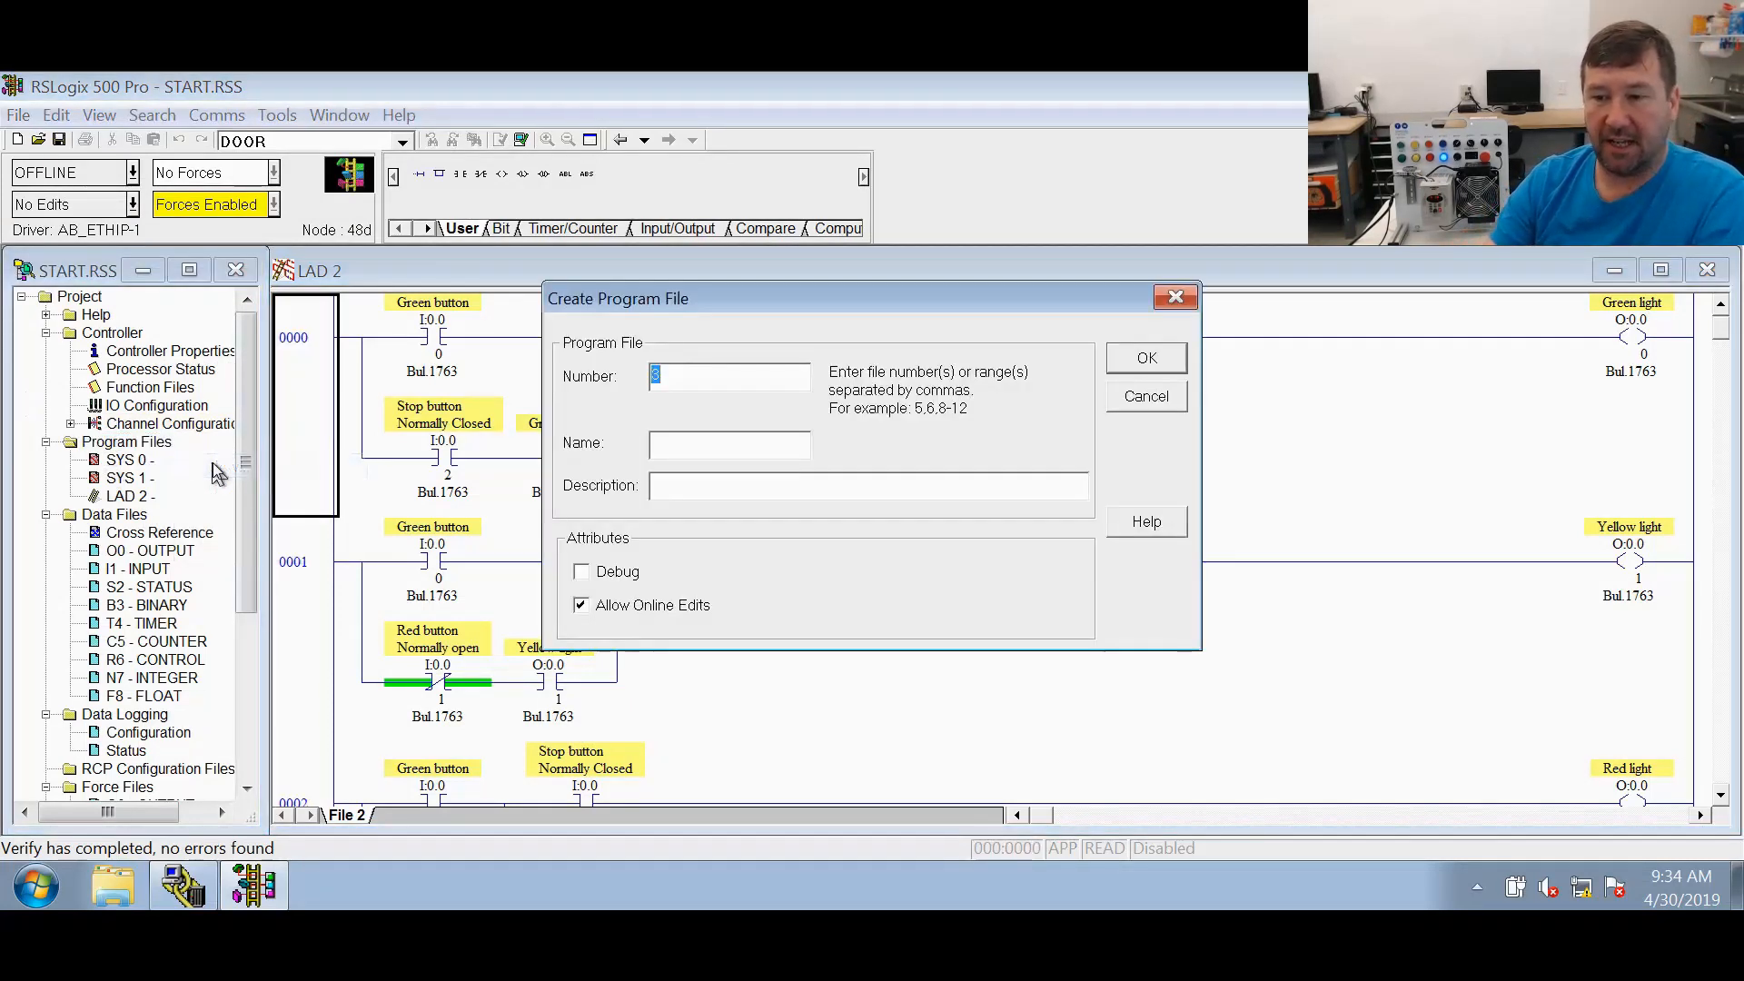
- Confirm new program file number 3, then select LAD 2 rung 0004 that unlatches the blue light
click(1144, 358)
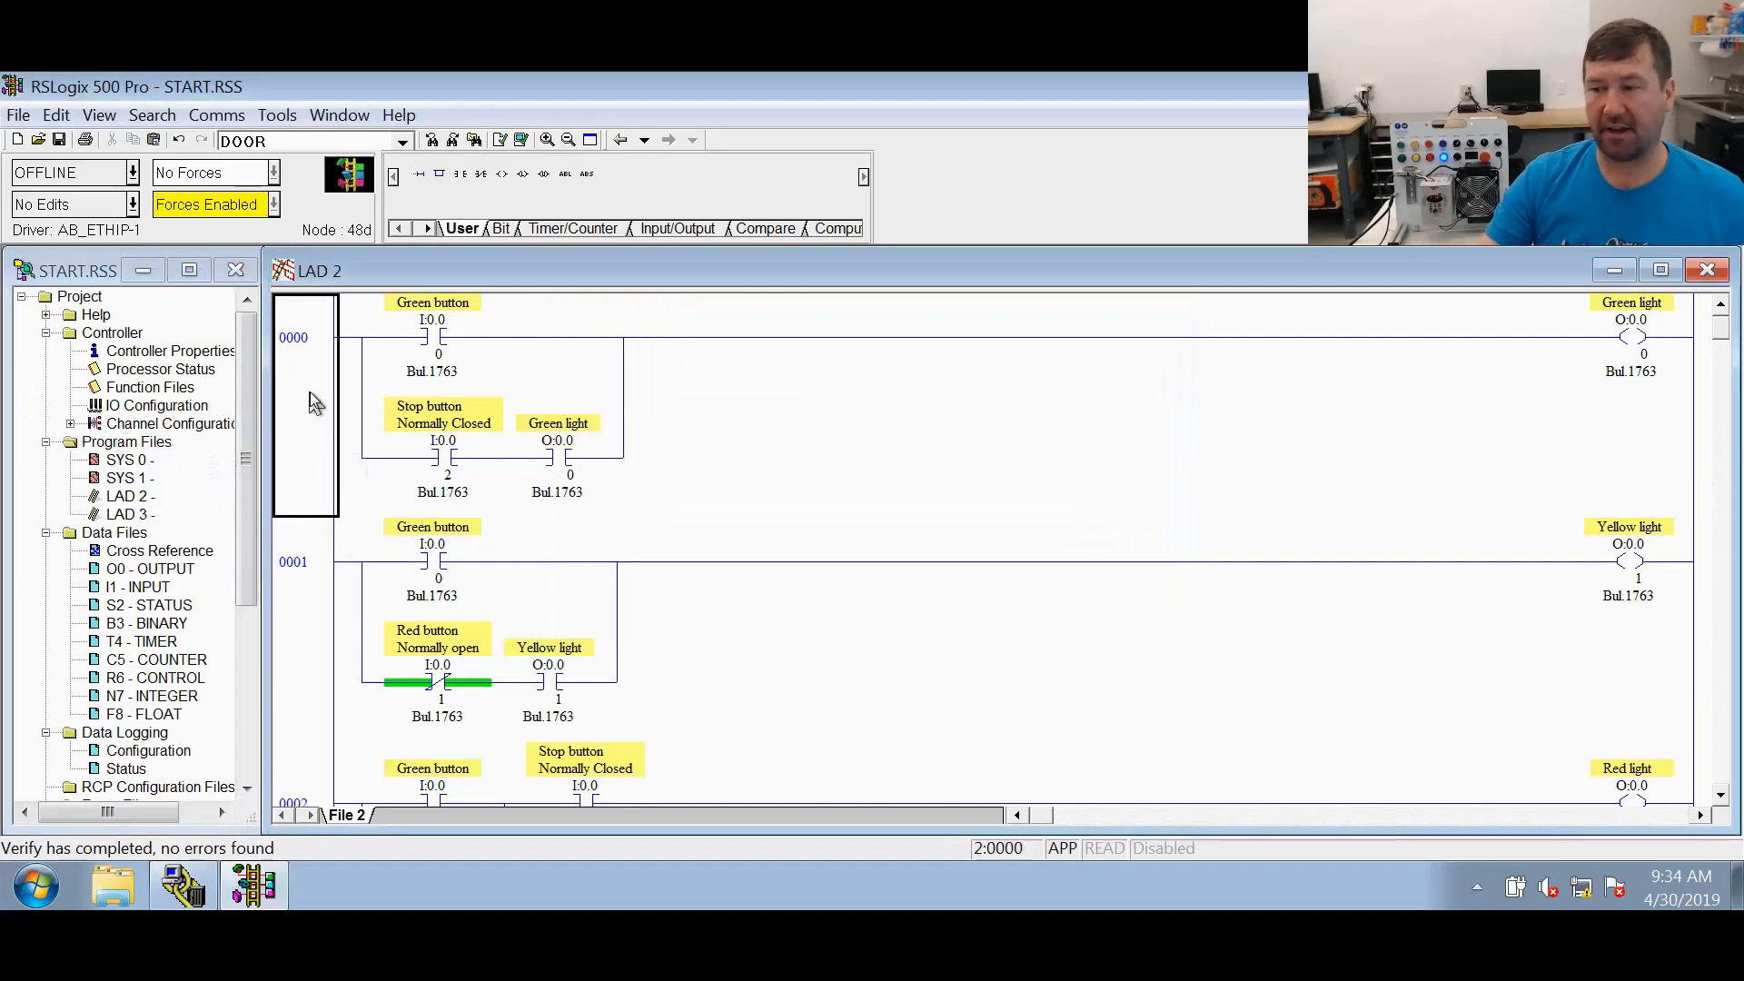
scroll(down, 3)
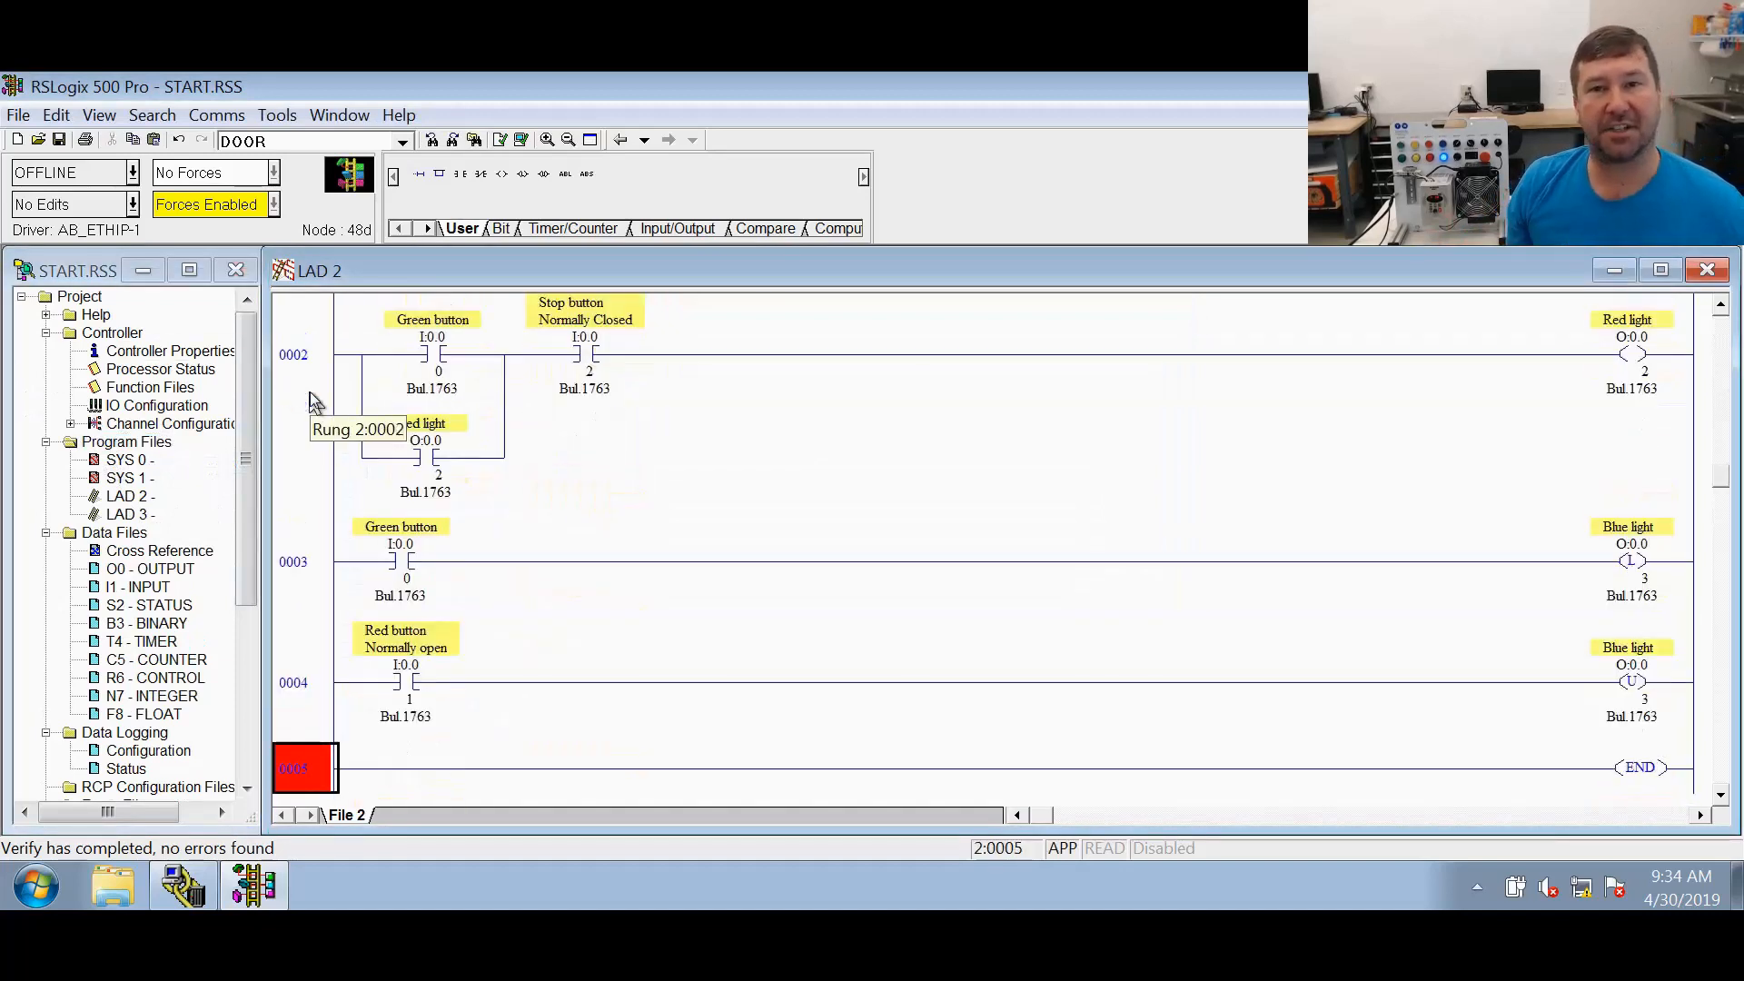
click(304, 681)
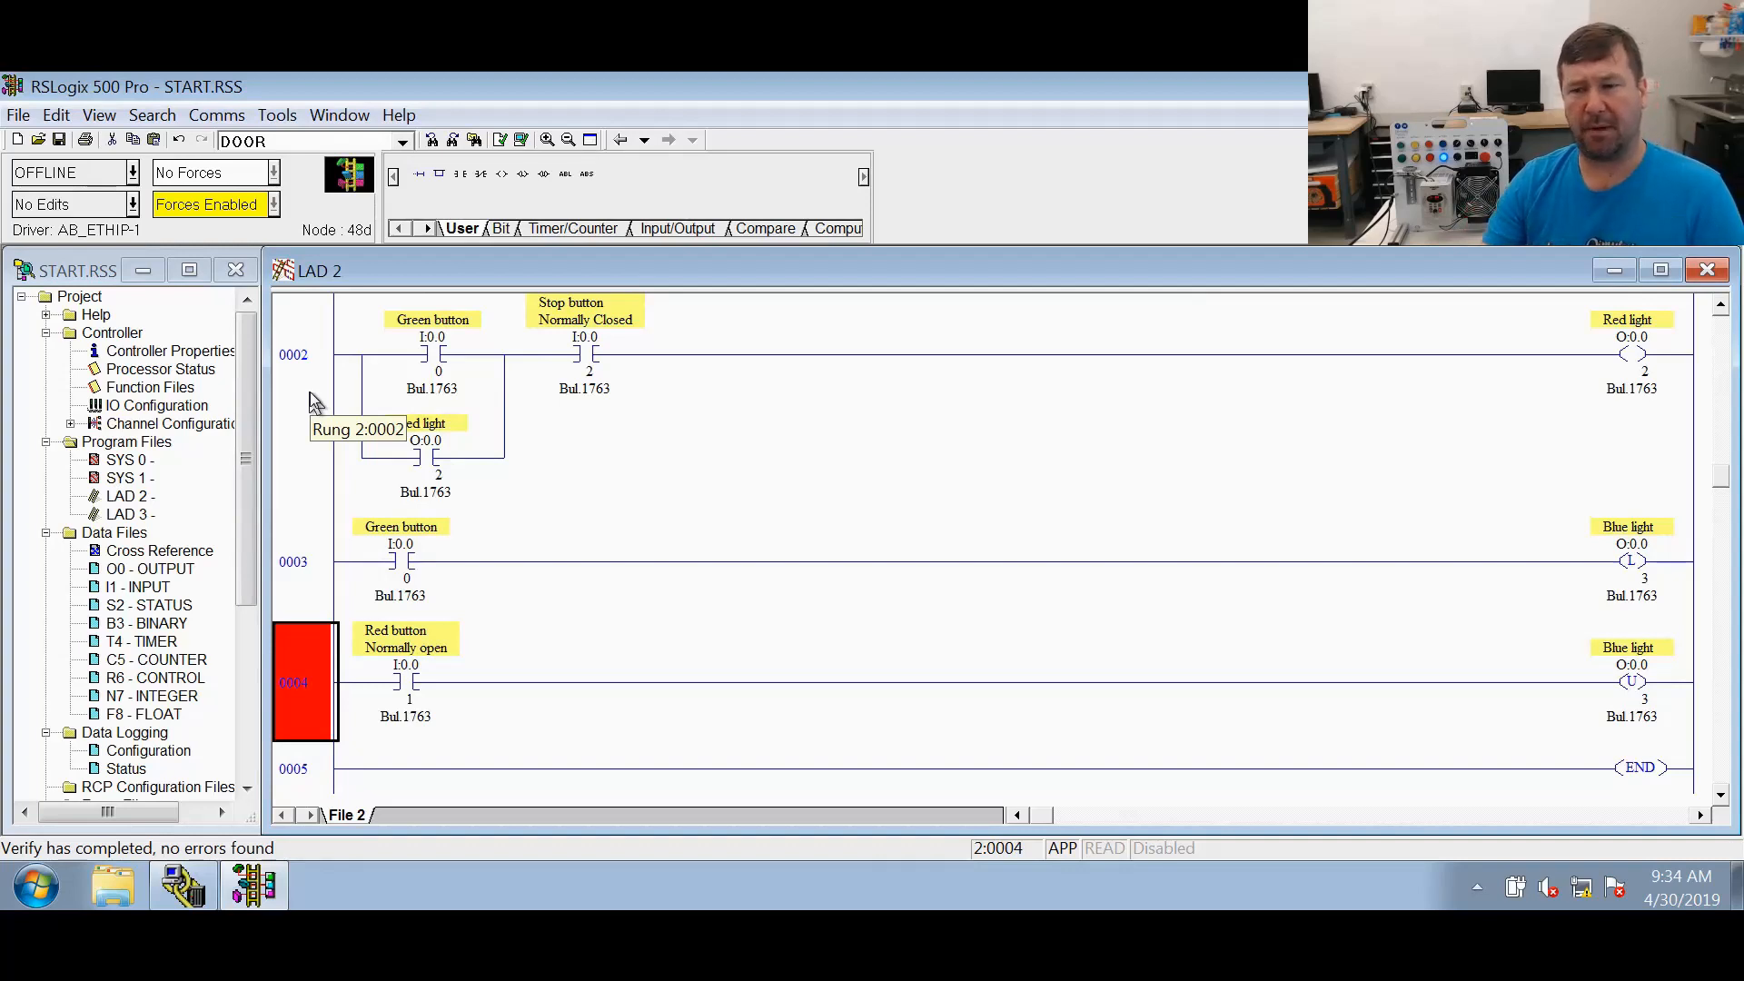
click(300, 354)
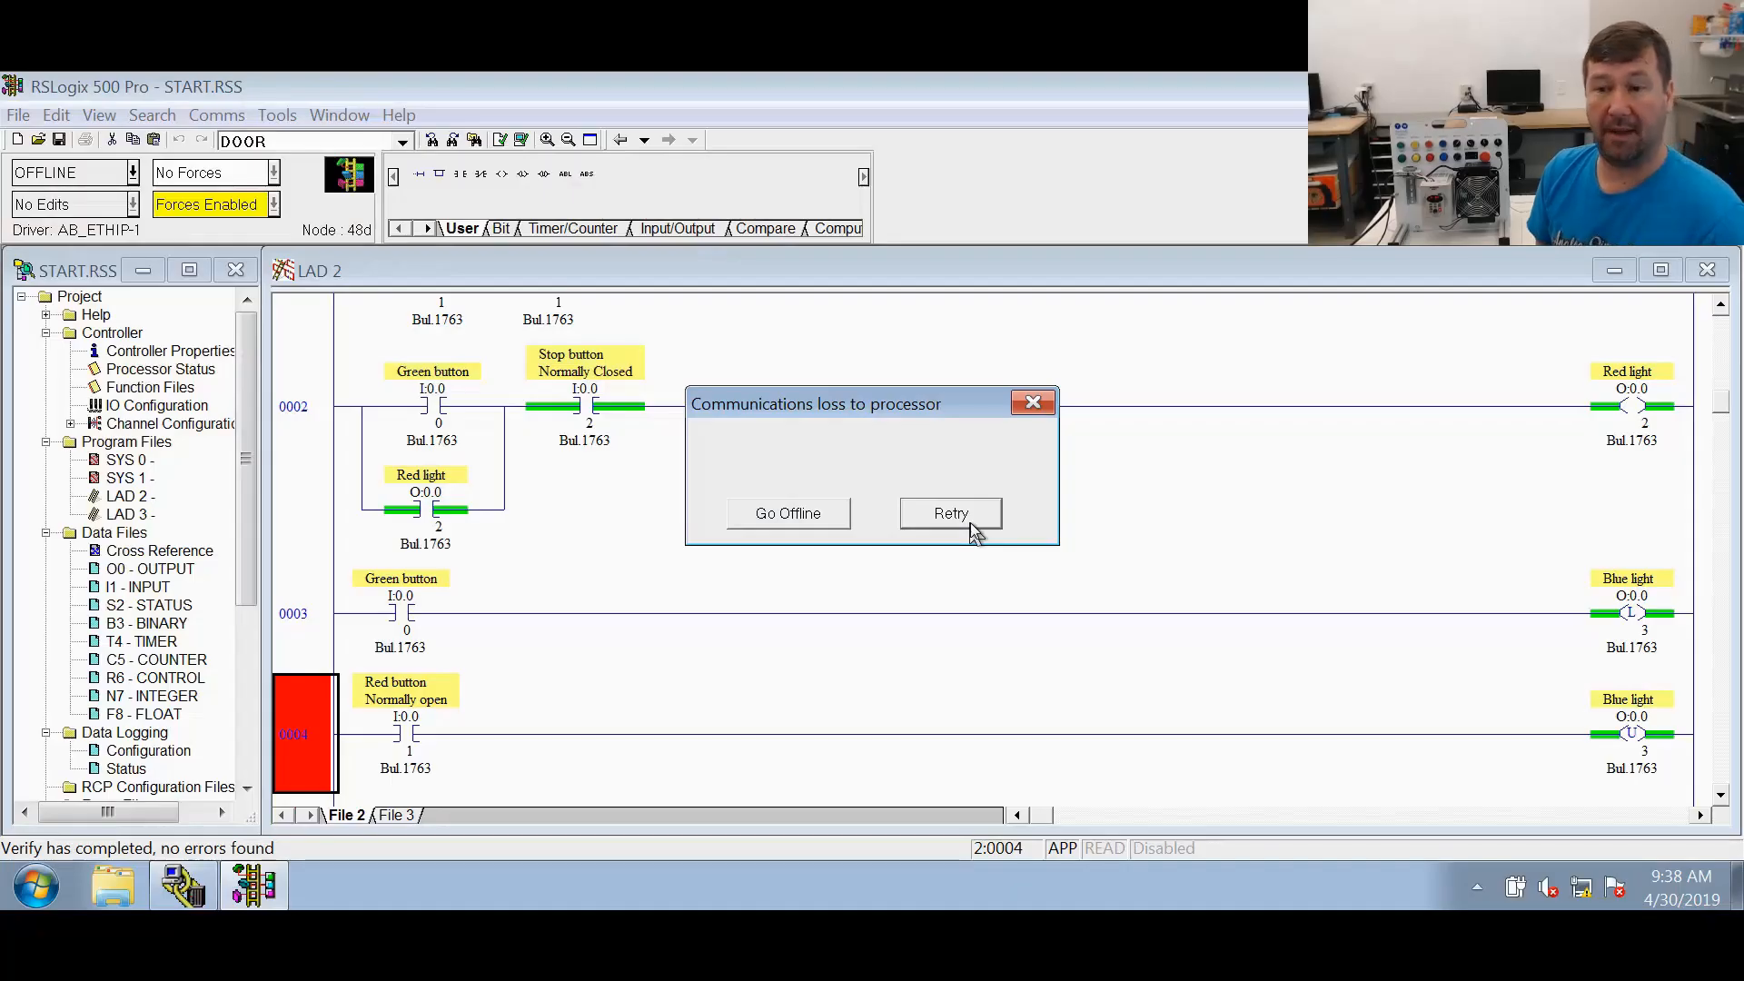
- Retry the lost connection to the processor after the power cycle
click(950, 512)
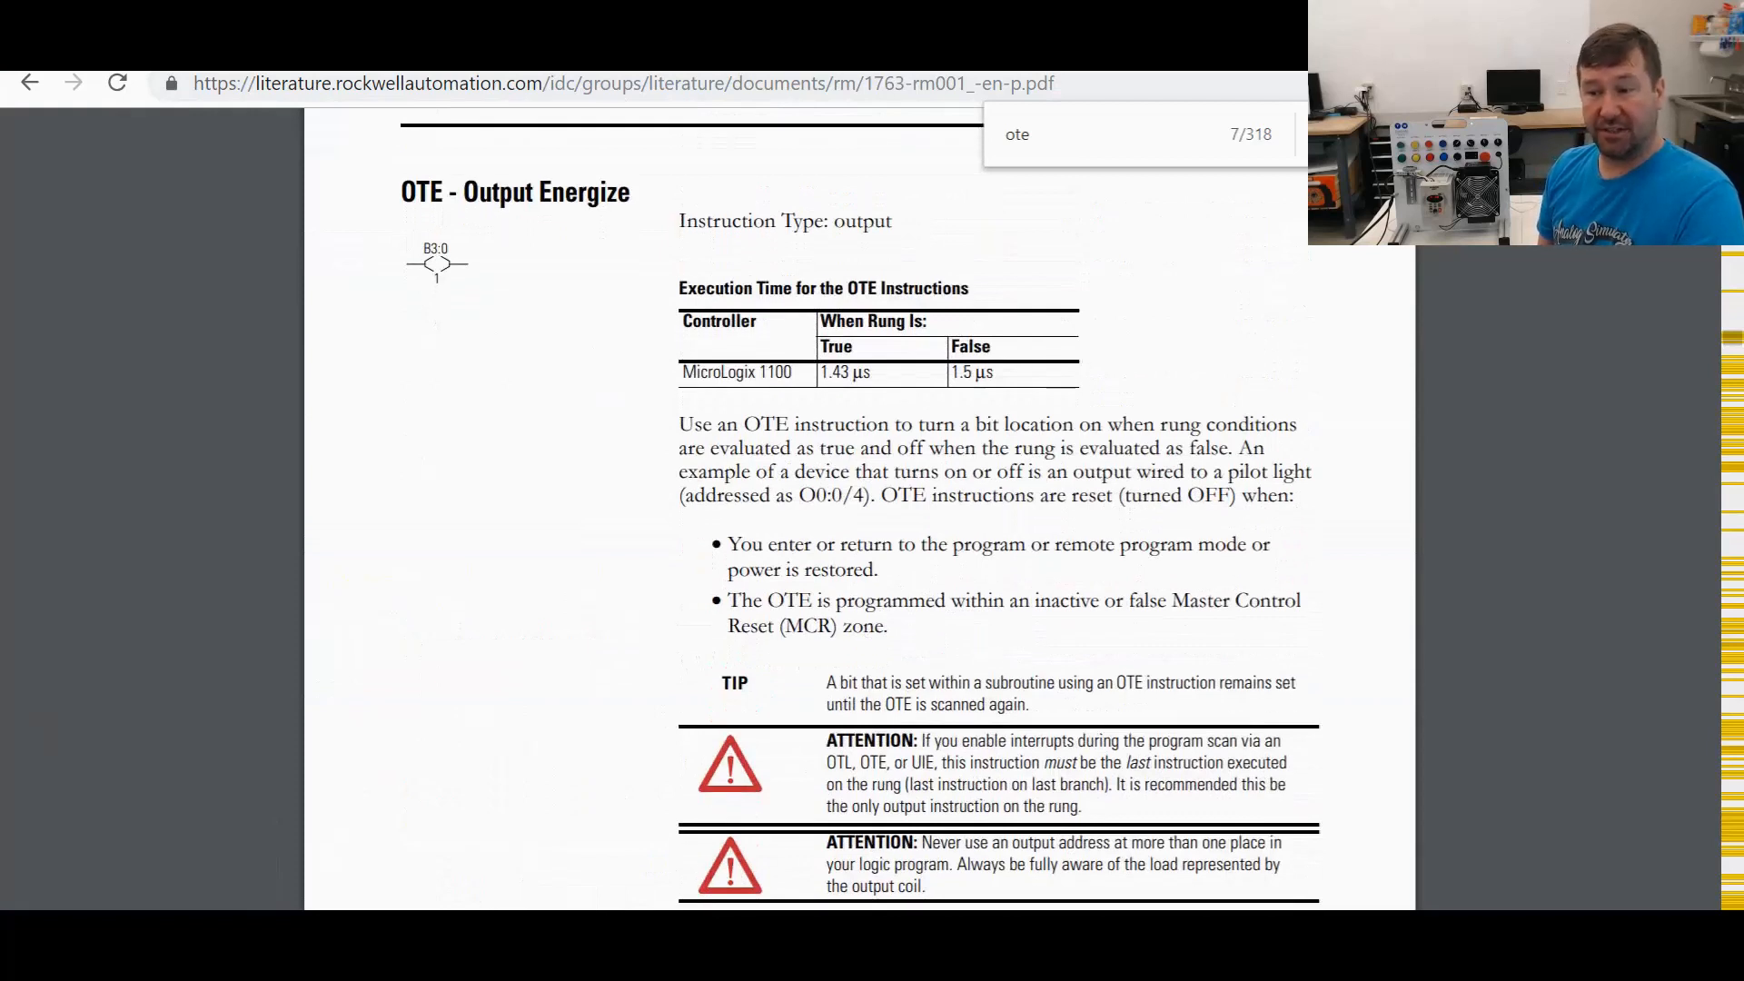
- Highlight the OTE reset-on-power-restore line in the manual
drag(881, 494, 1119, 494)
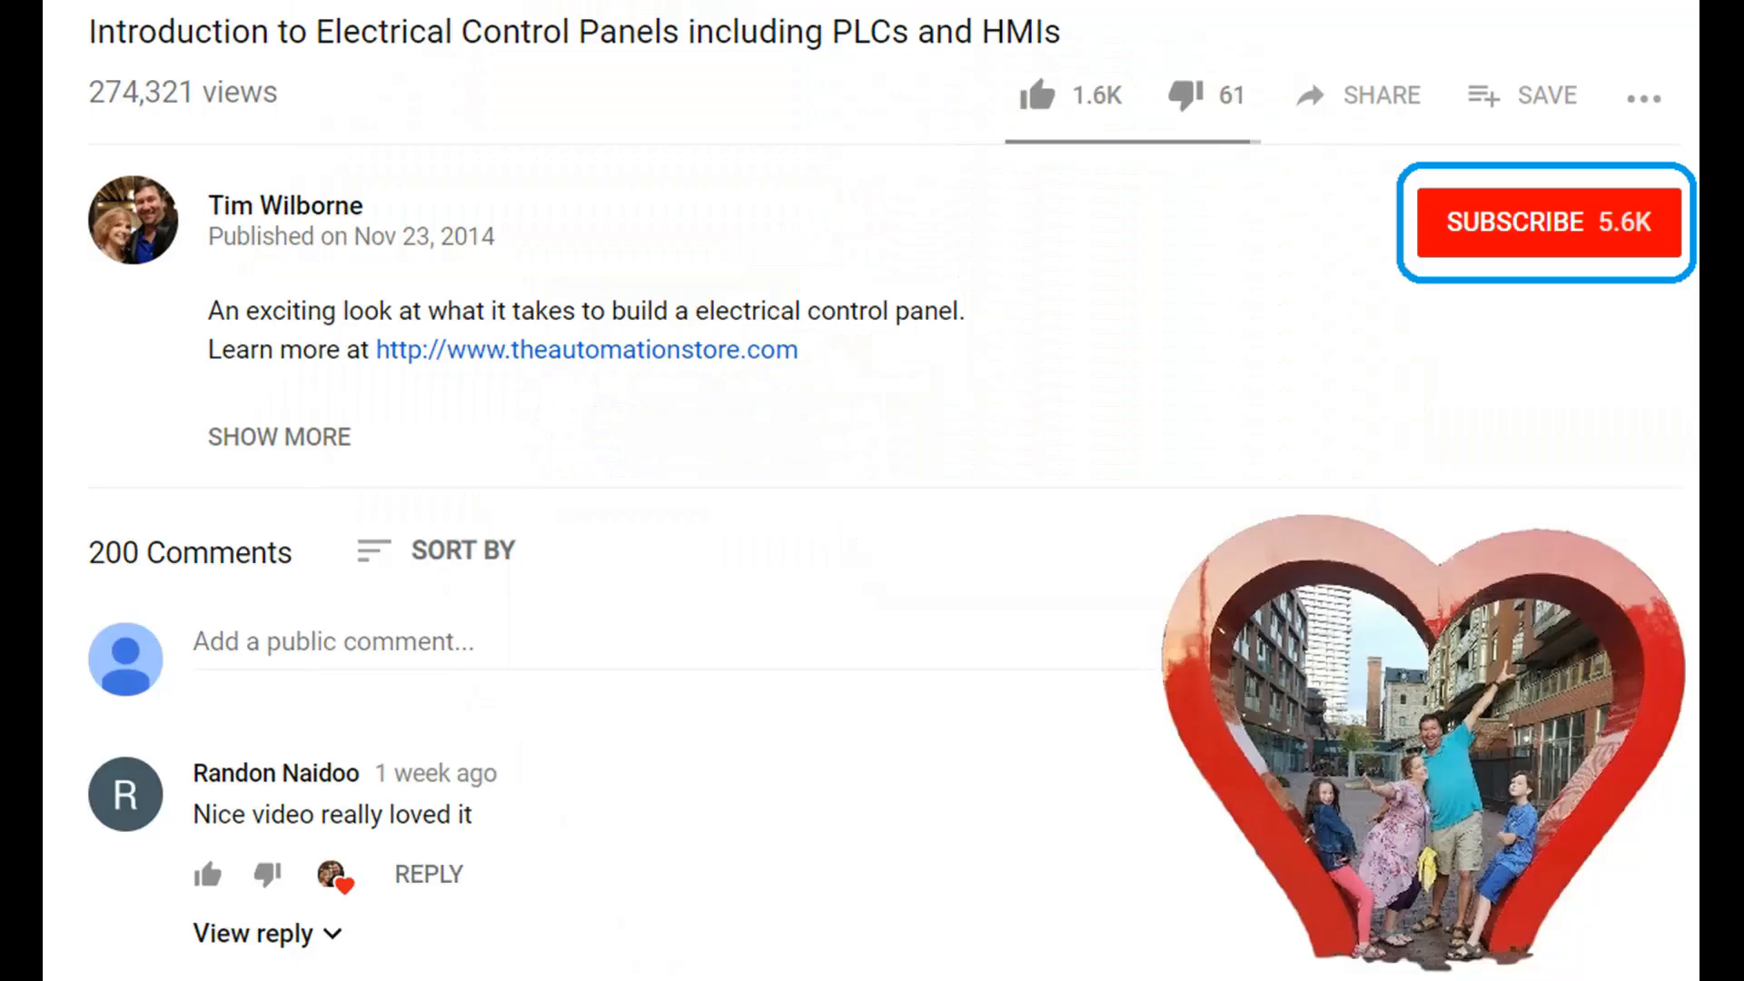
click(1037, 96)
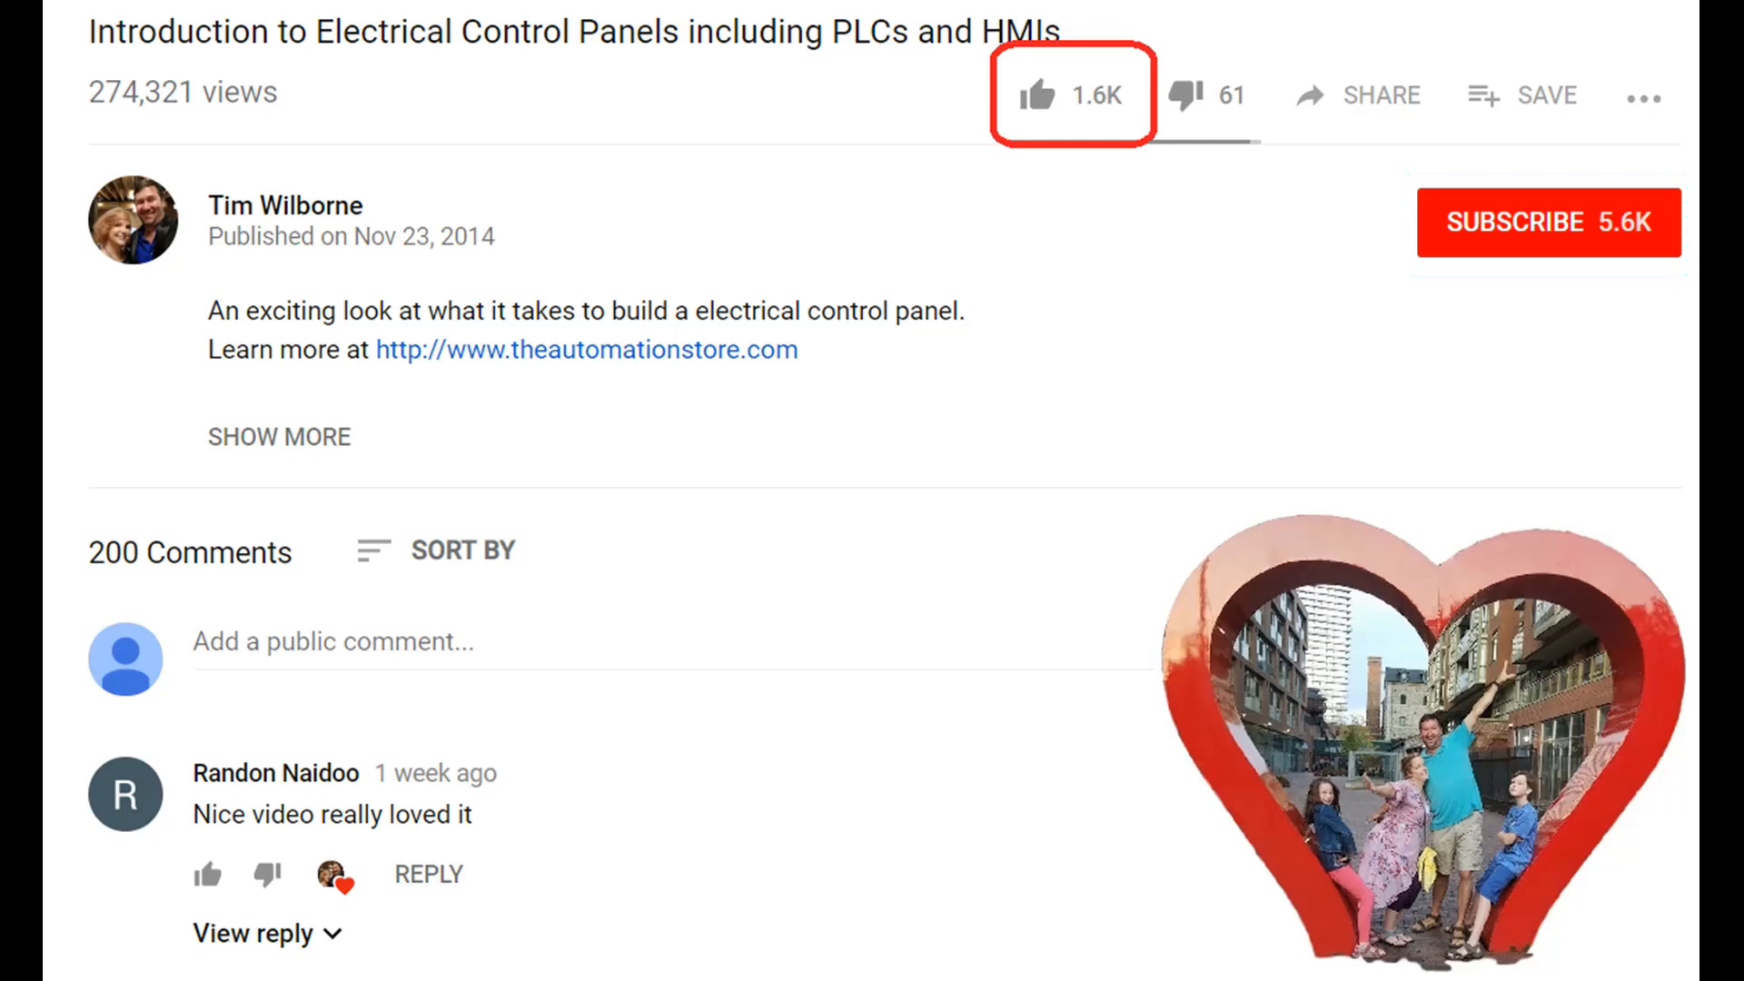